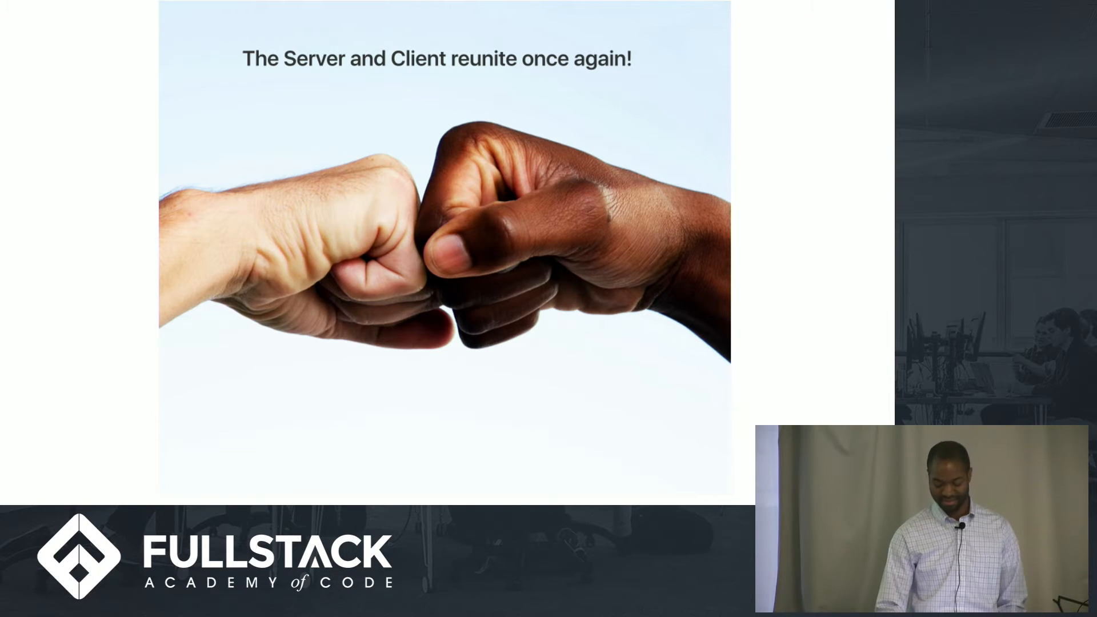
Advance from the server-and-client slide to the Electron main.development.js code slide.
key("Right")
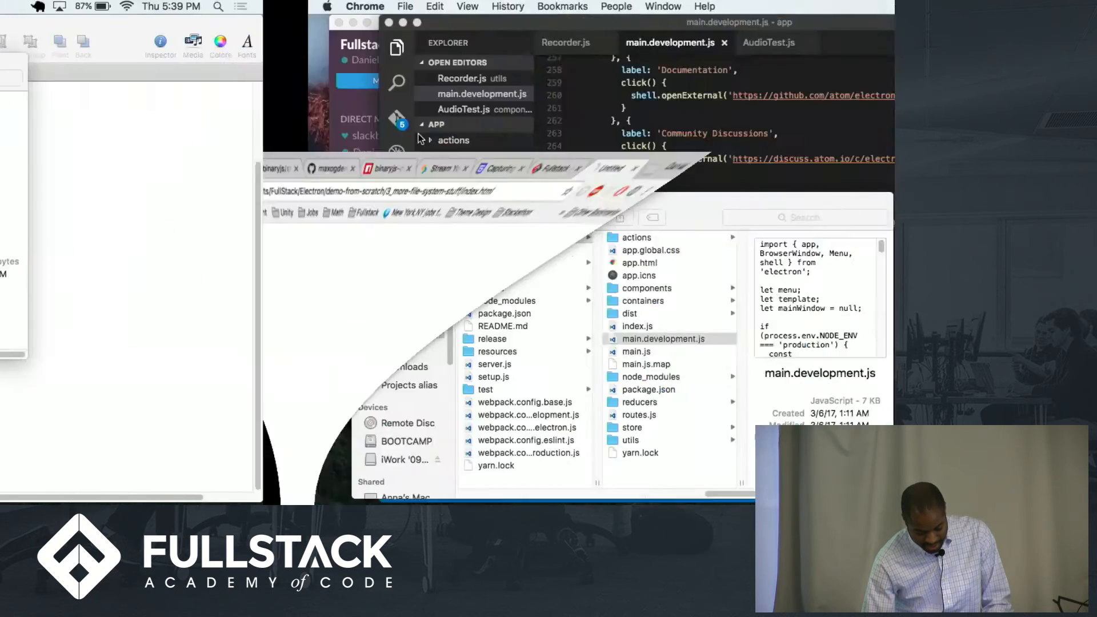
Try 'Show me all the files' on the browser demo and reveal the displayFiles console errors via Developer Tools.
left_click(745, 30)
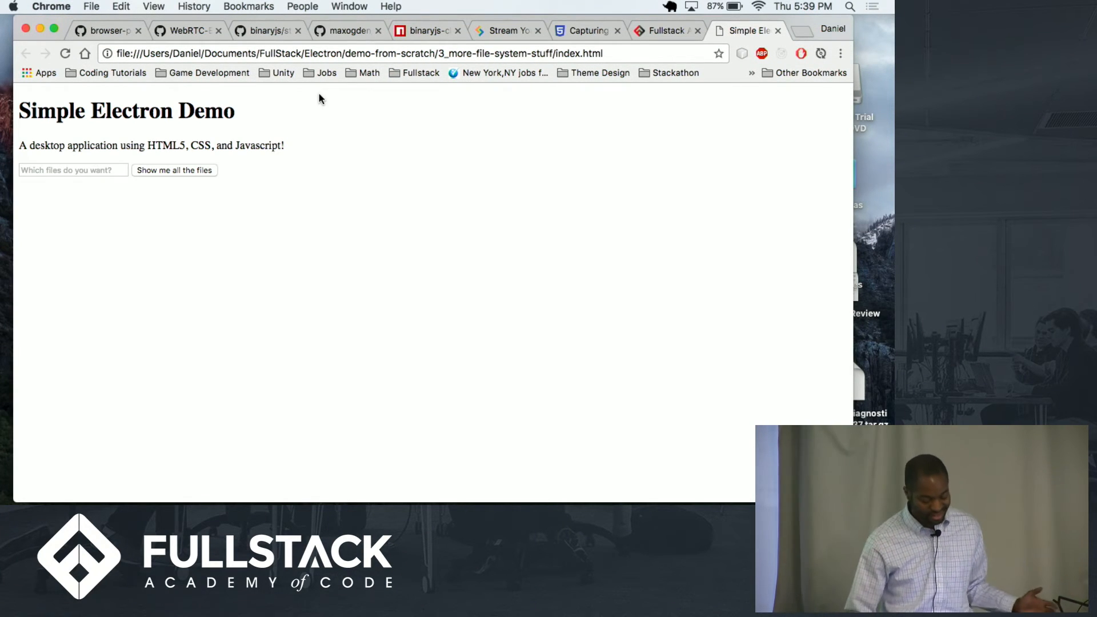
mouse_move(122, 136)
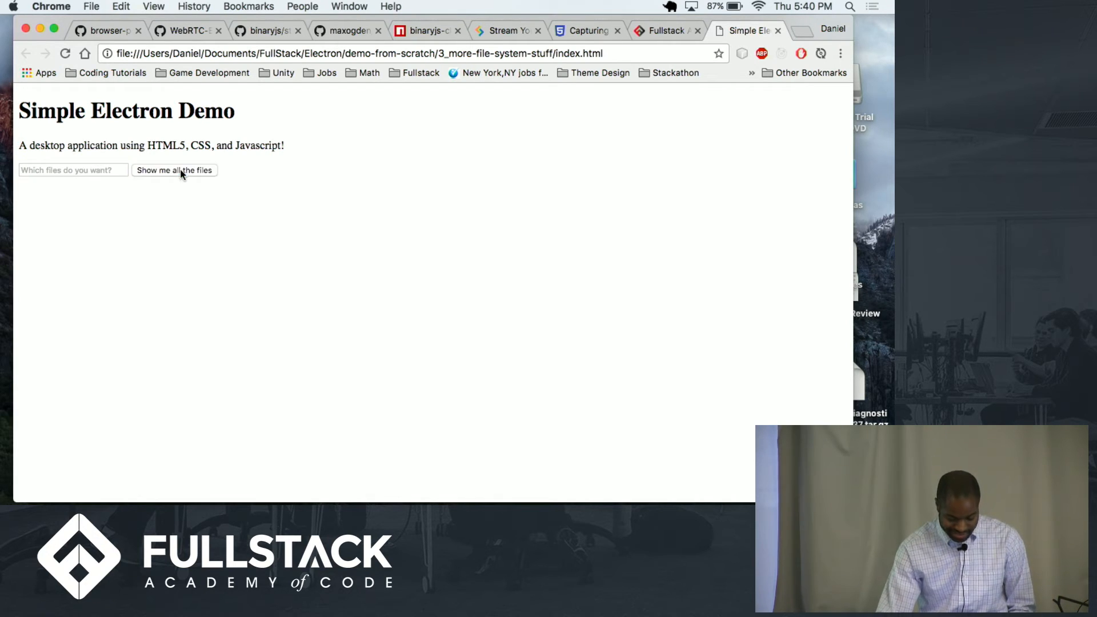
left_click(174, 170)
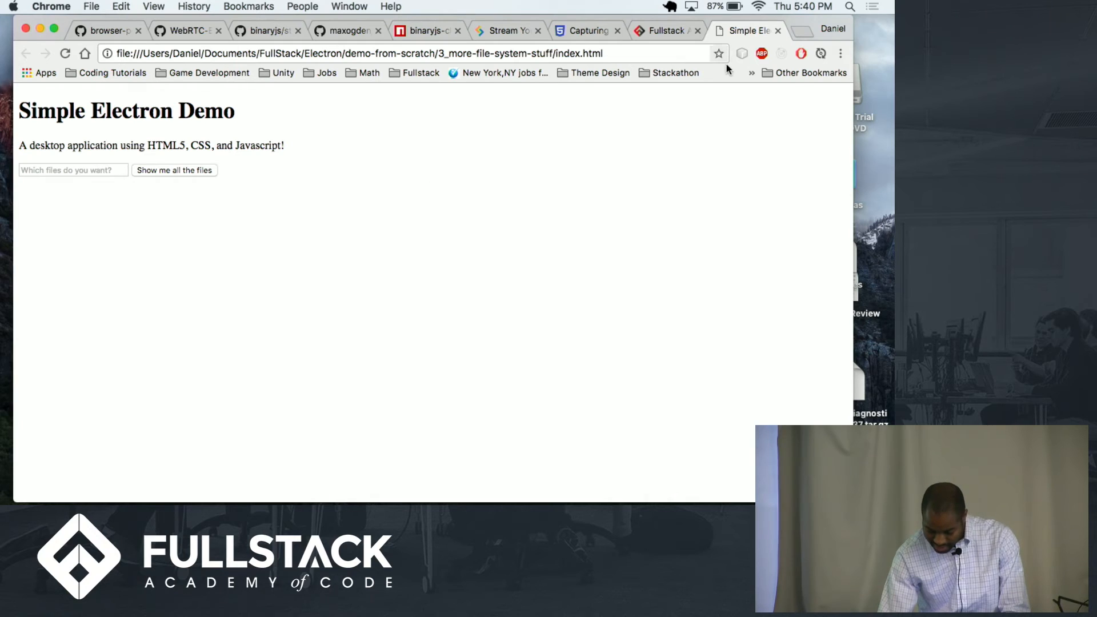
left_click(840, 53)
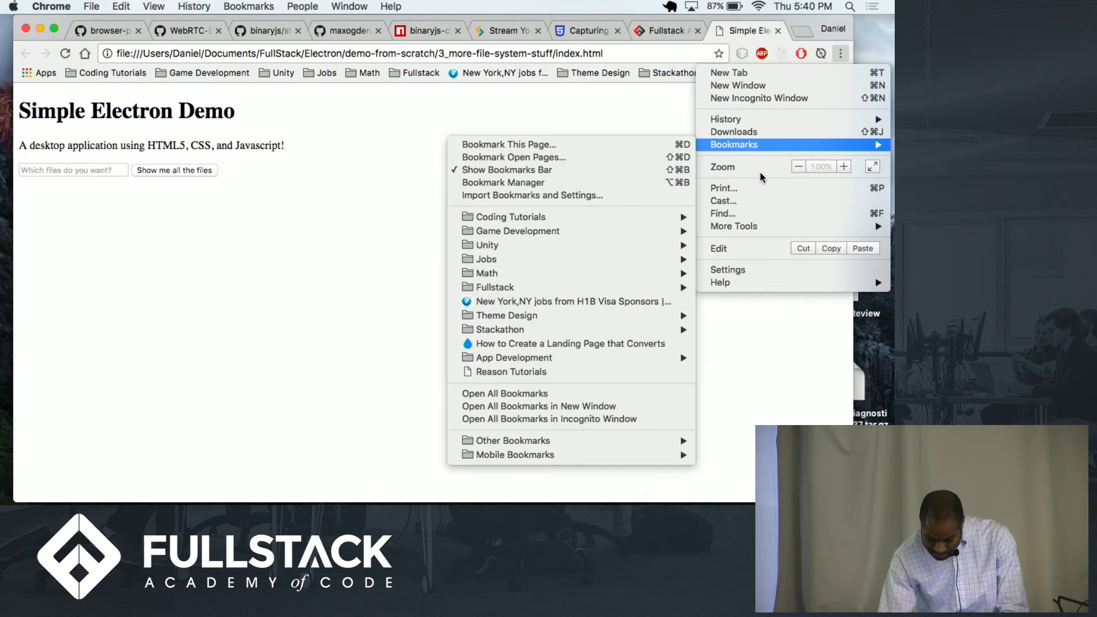
mouse_move(755, 271)
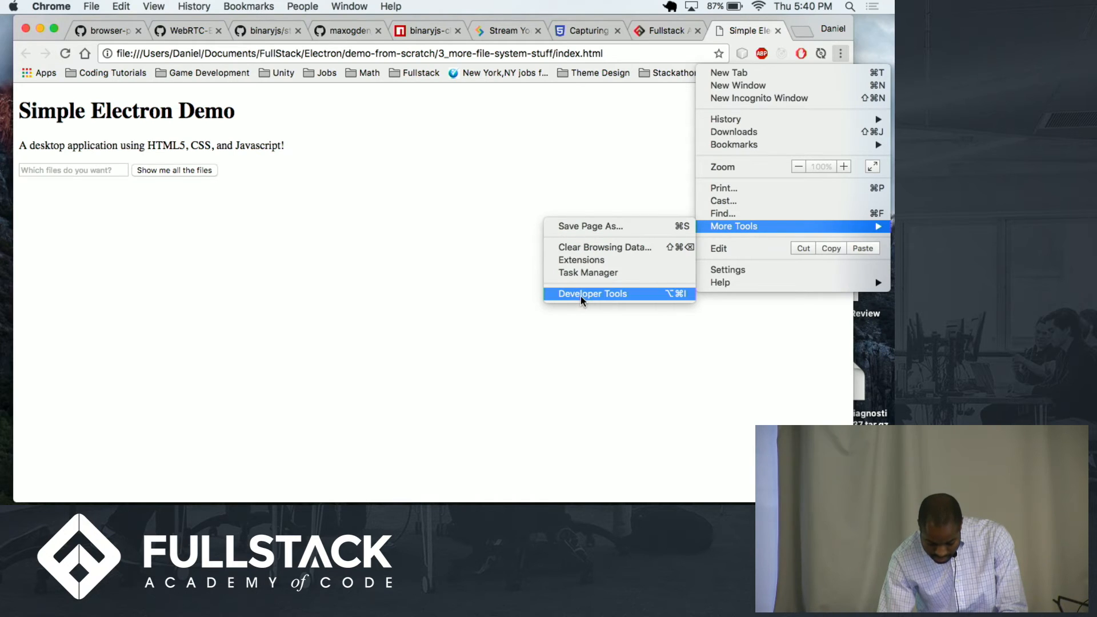
left_click(592, 294)
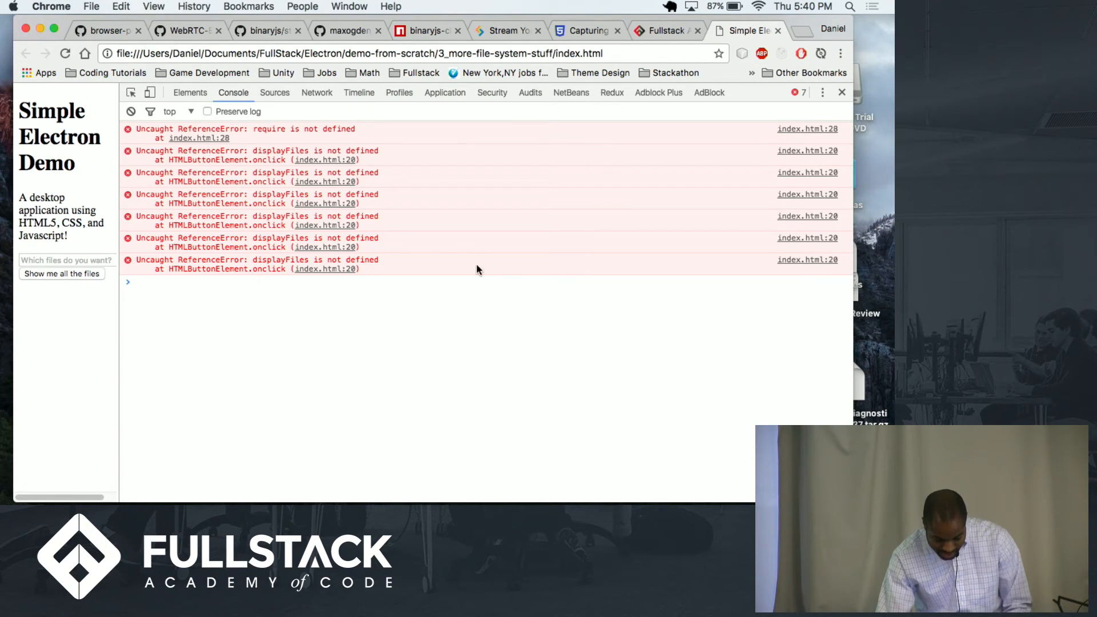
mouse_move(333, 195)
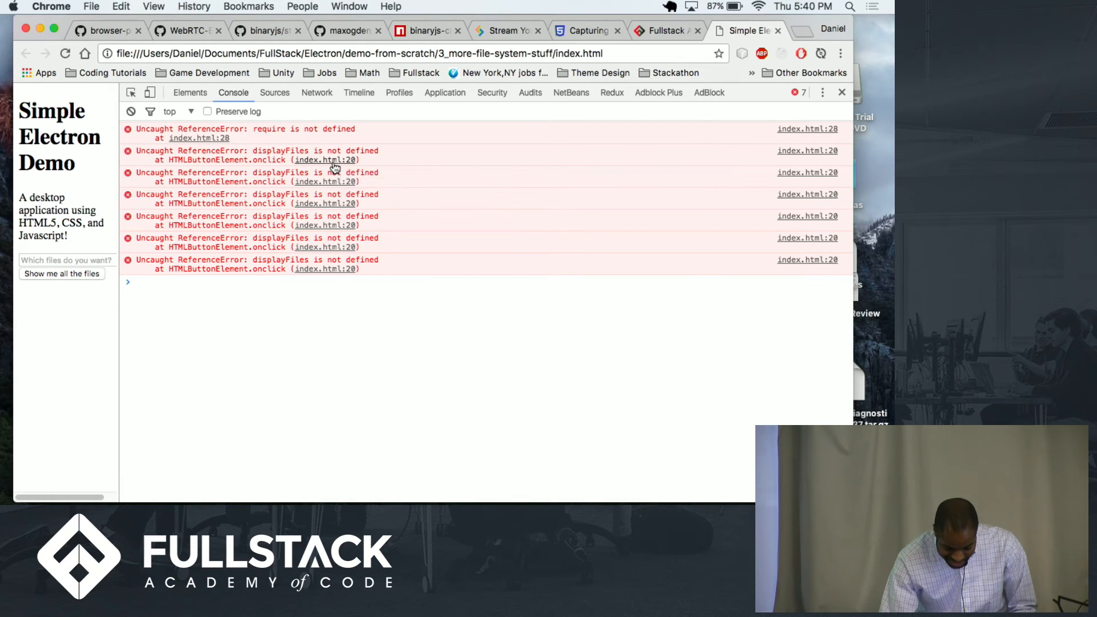
Jump to index.html line 20 behind the error and highlight the button's displayFiles call.
left_click(275, 91)
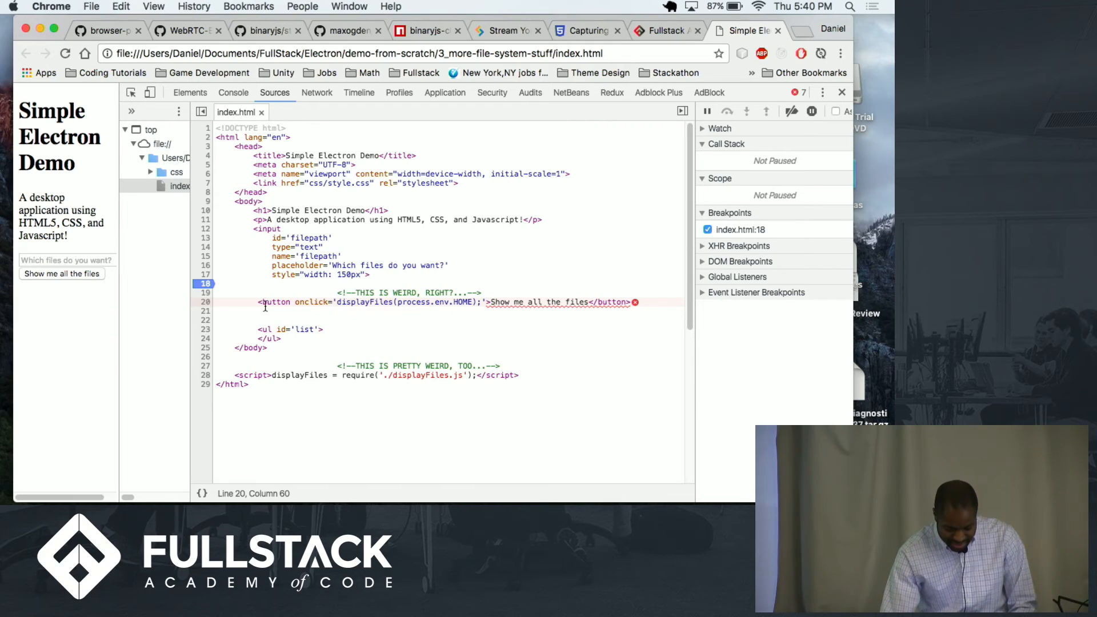
left_click_drag(263, 302, 425, 302)
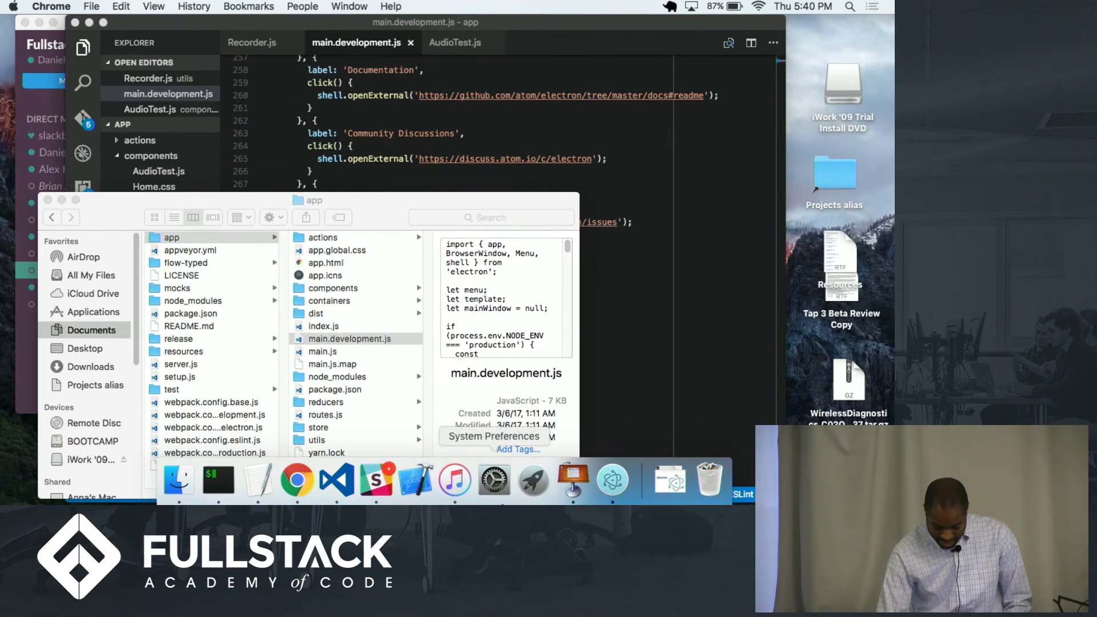
Launch ELECTRONic Files from the Dock and list all files in the home folder.
left_click(534, 480)
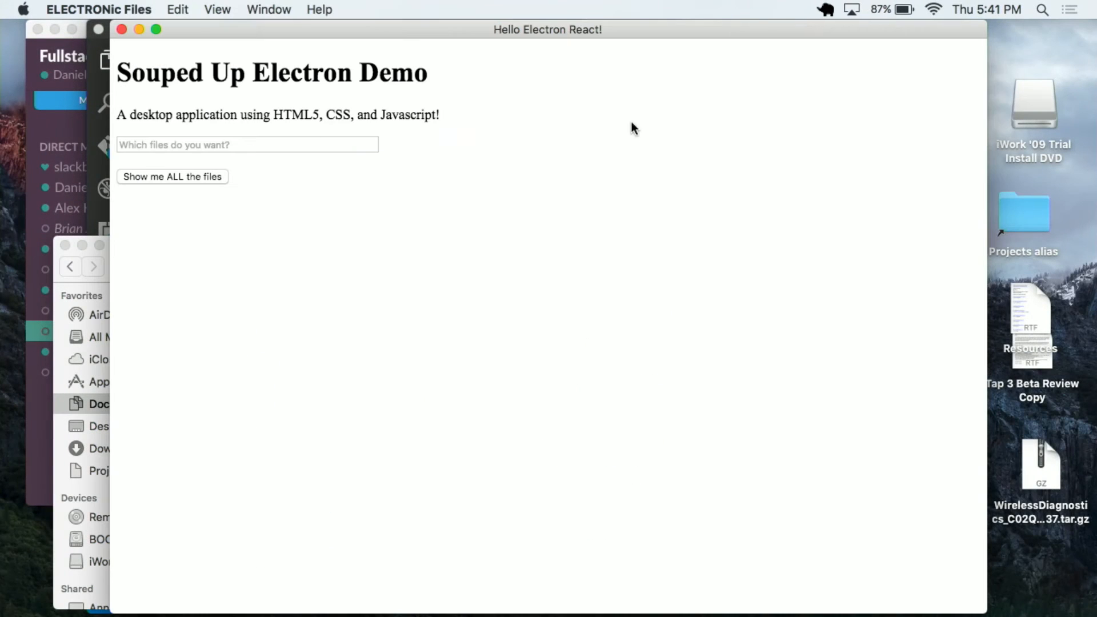
left_click(173, 176)
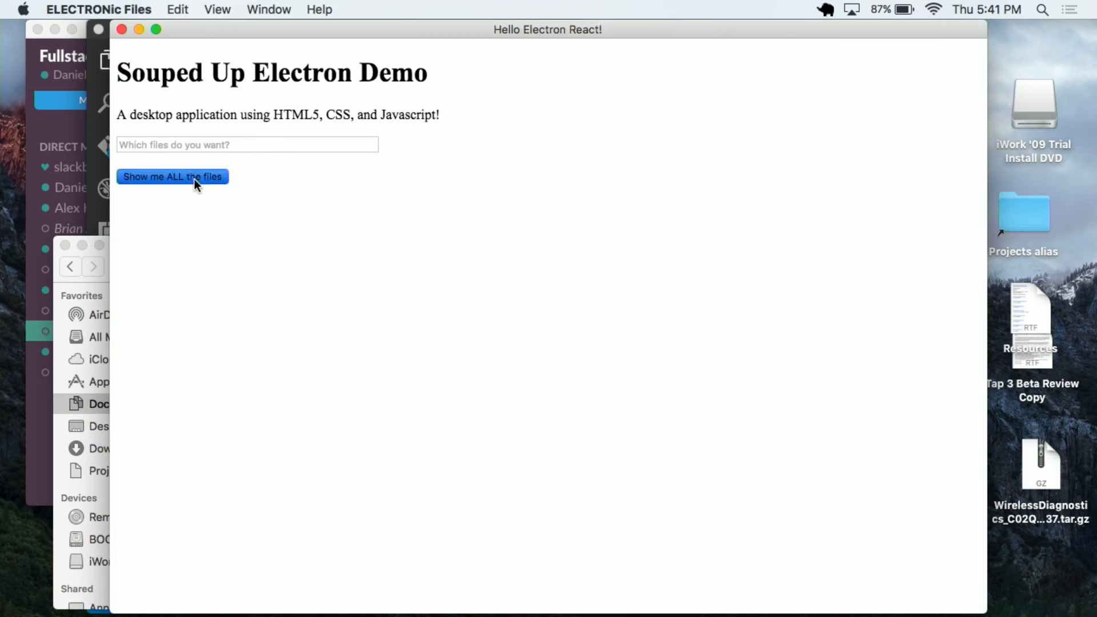
left_click(173, 176)
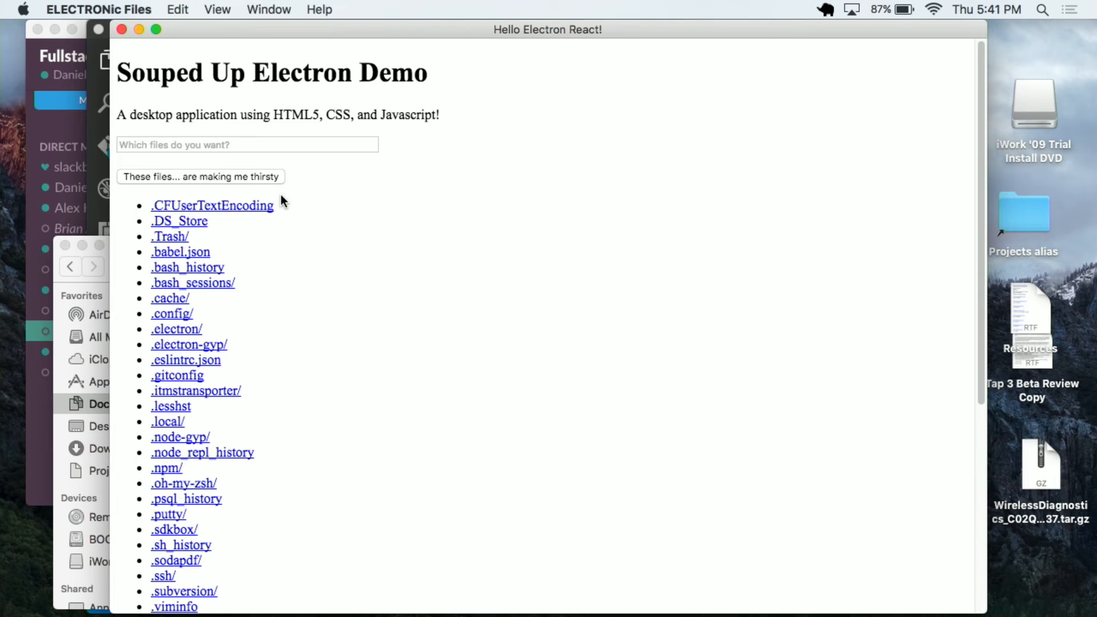
scroll("down", 3)
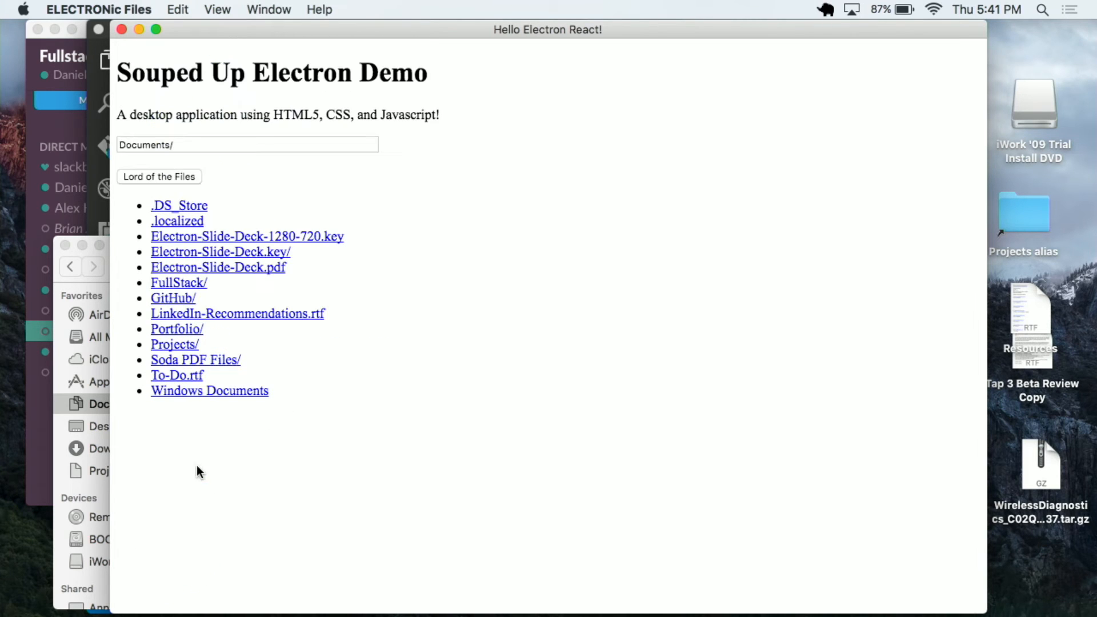
Browse FullStack and REACT, trim the path back, then descend into demo-from-scratch/3_more-file-system-stuff.
left_click(178, 282)
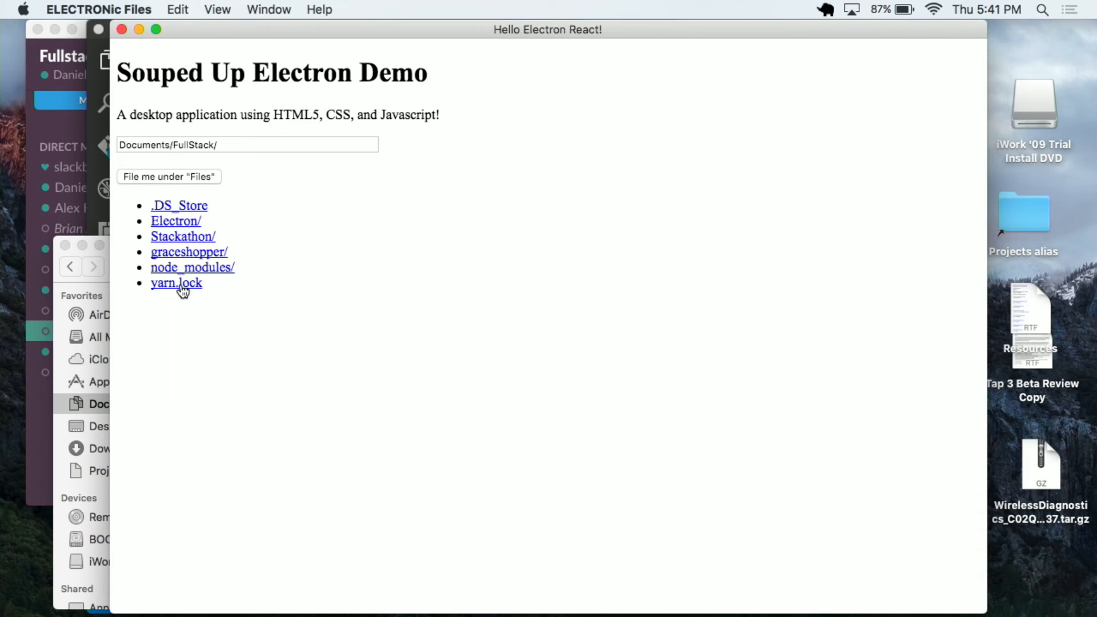
mouse_move(198, 244)
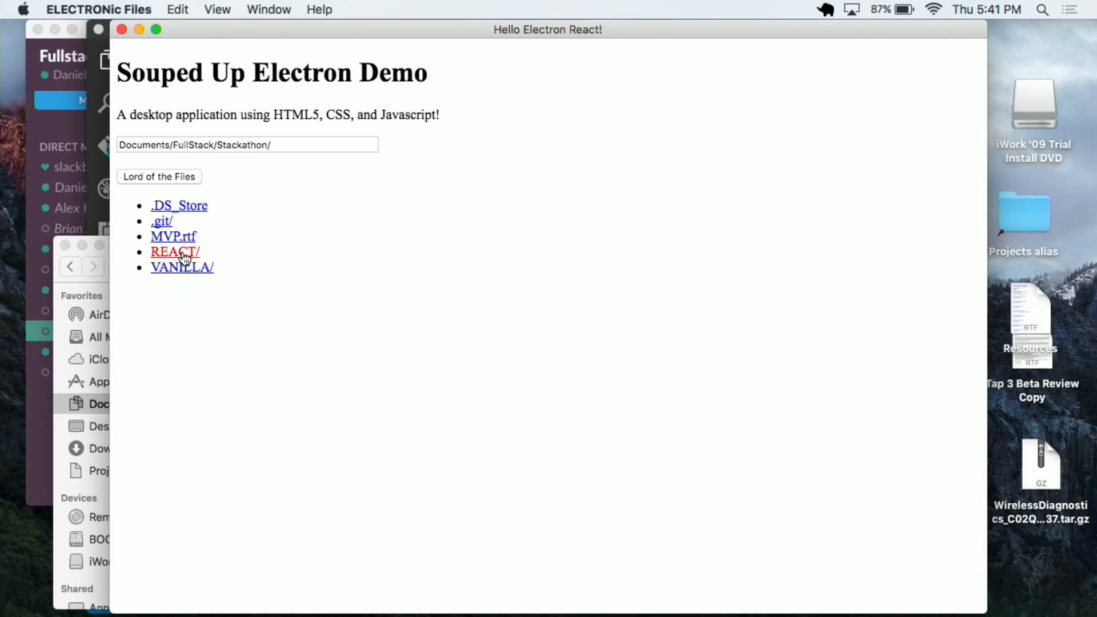
left_click(175, 251)
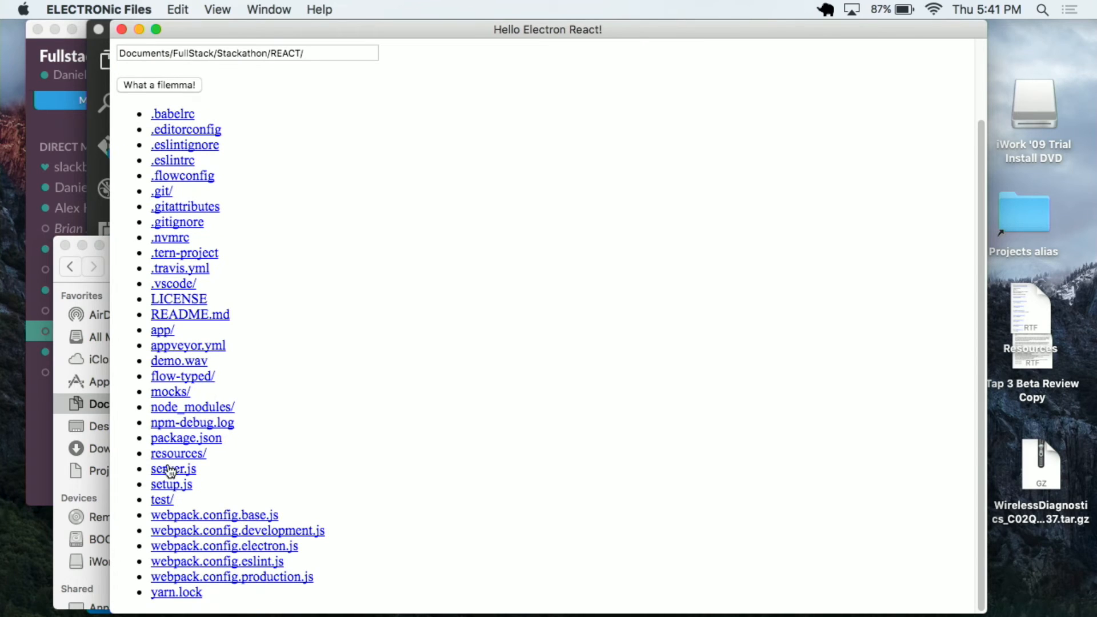
mouse_move(204, 313)
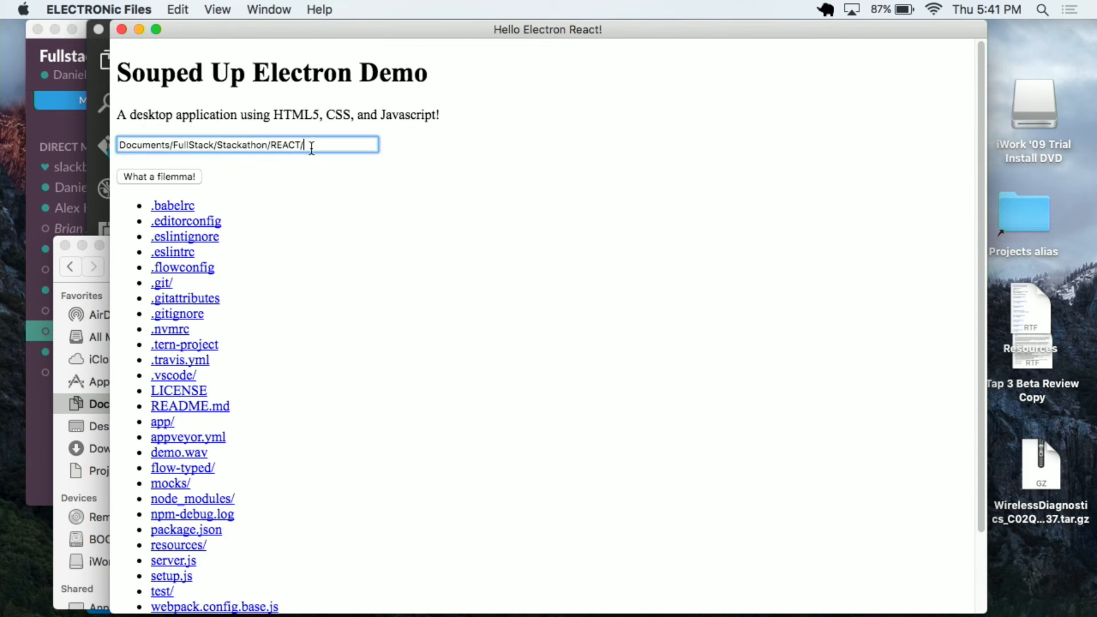
key("Backspace")
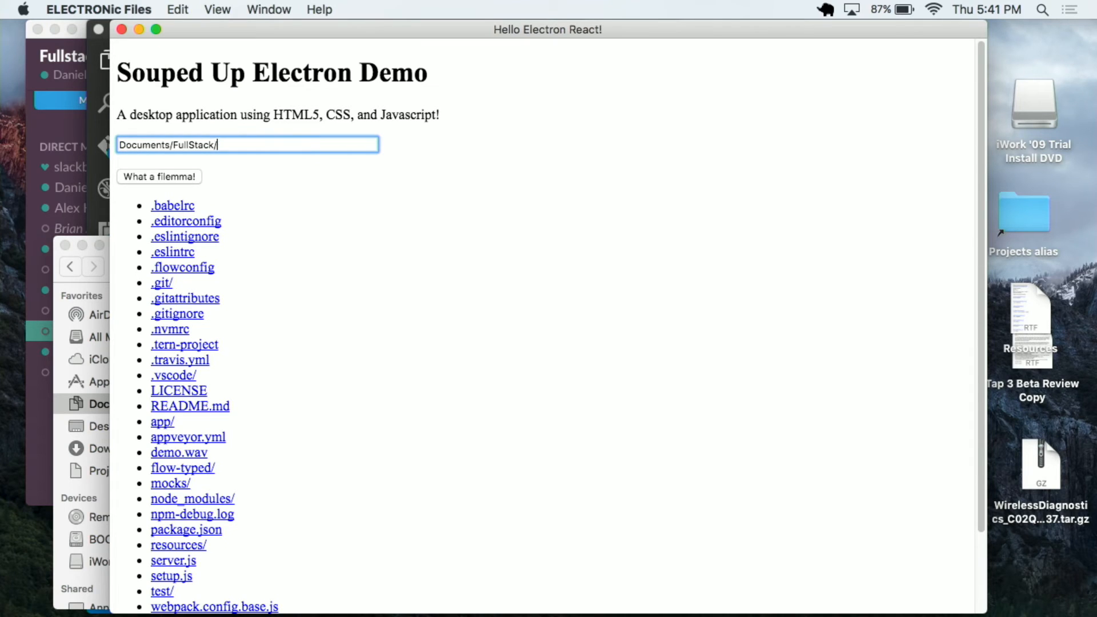
key("Backspace")
type("Electron/")
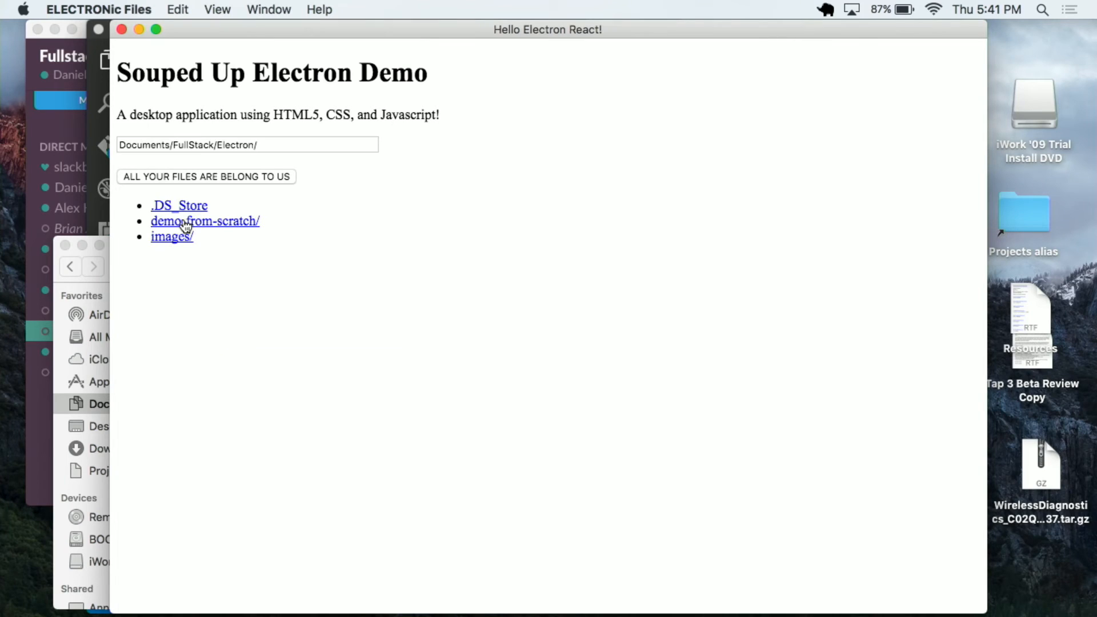
left_click(204, 220)
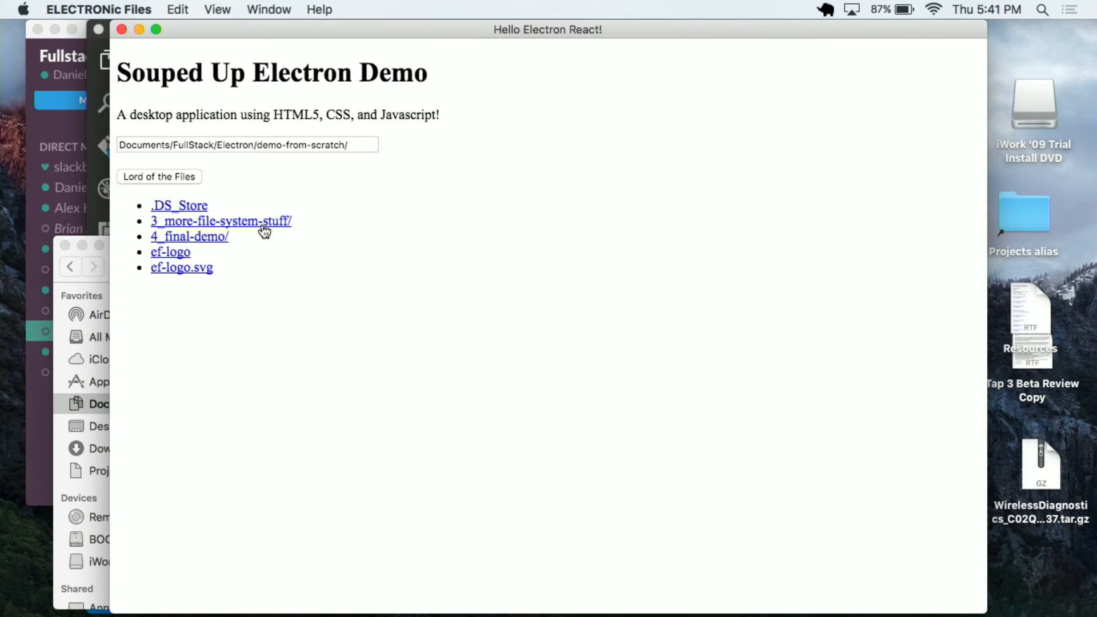
left_click(221, 221)
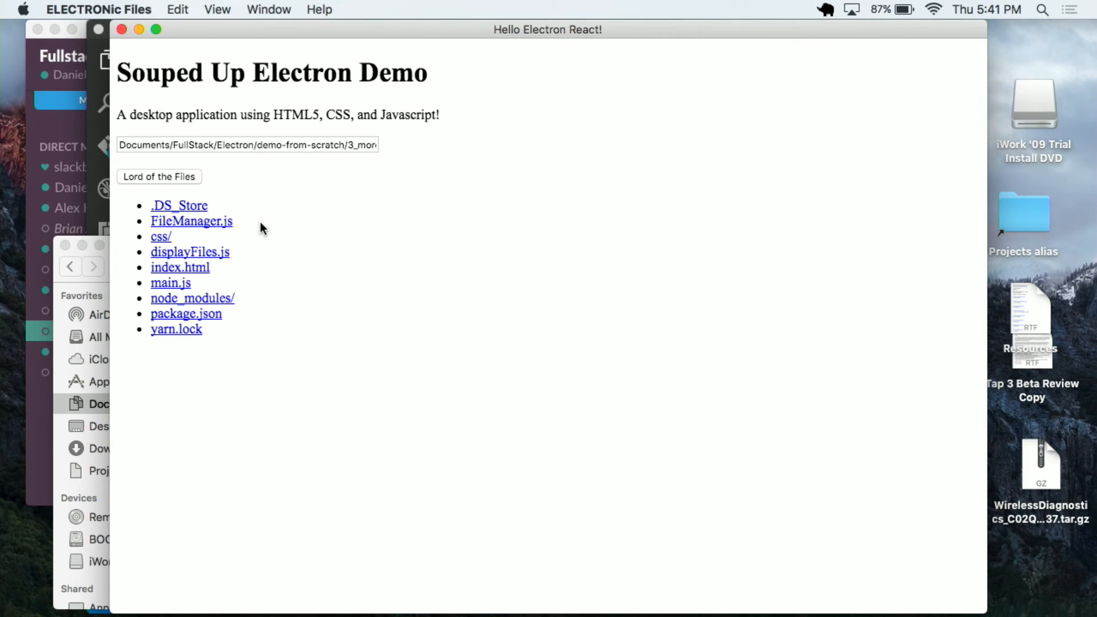
mouse_move(204, 273)
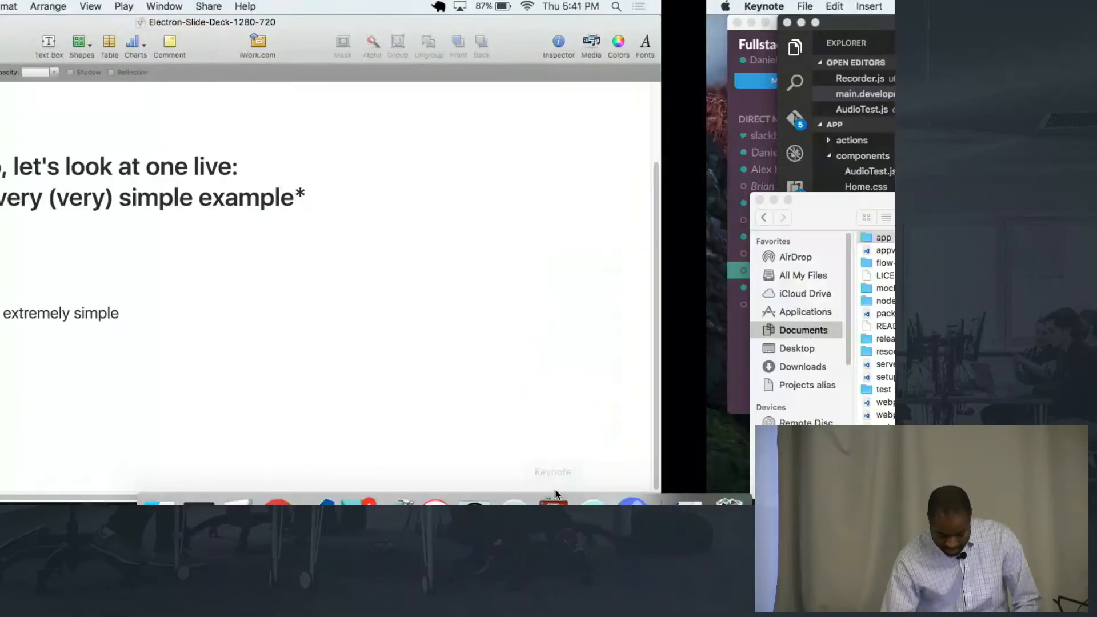
Bring Keynote back to the front on the 'let's look at one live' example slide.
left_click(553, 472)
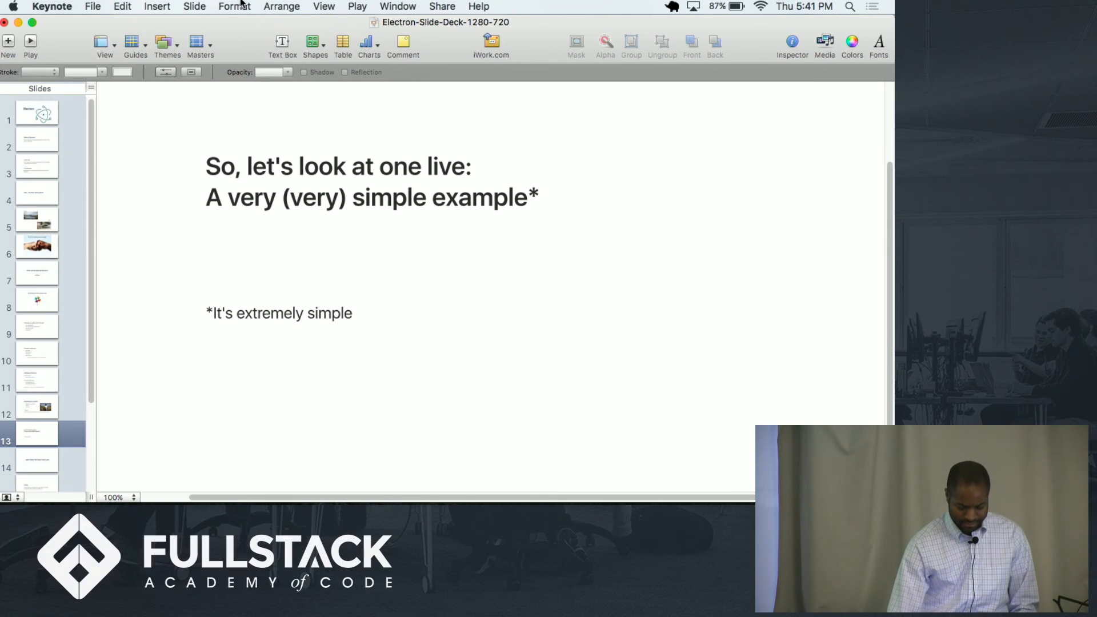